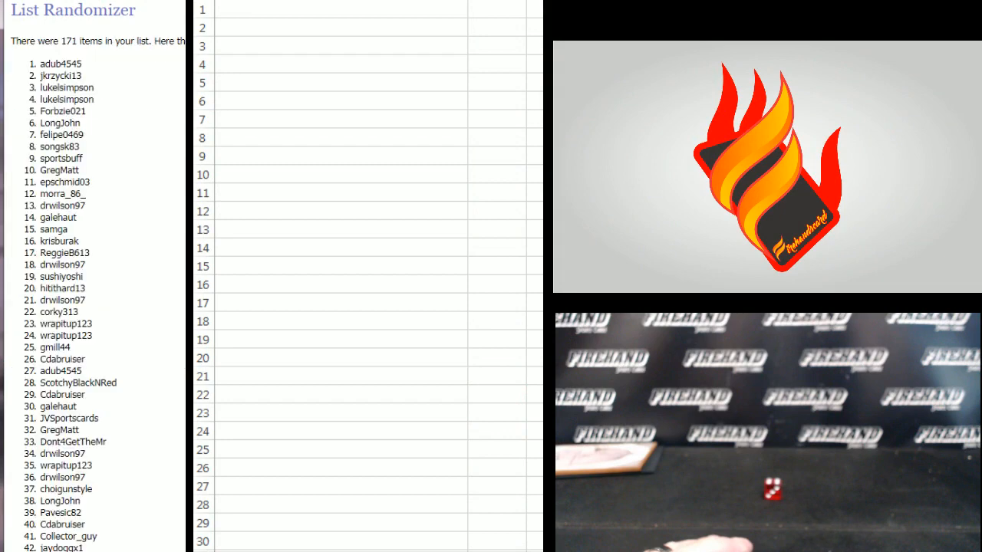
- Run Again! on the 171-name participant list to produce a fresh random order
scroll(down, 3)
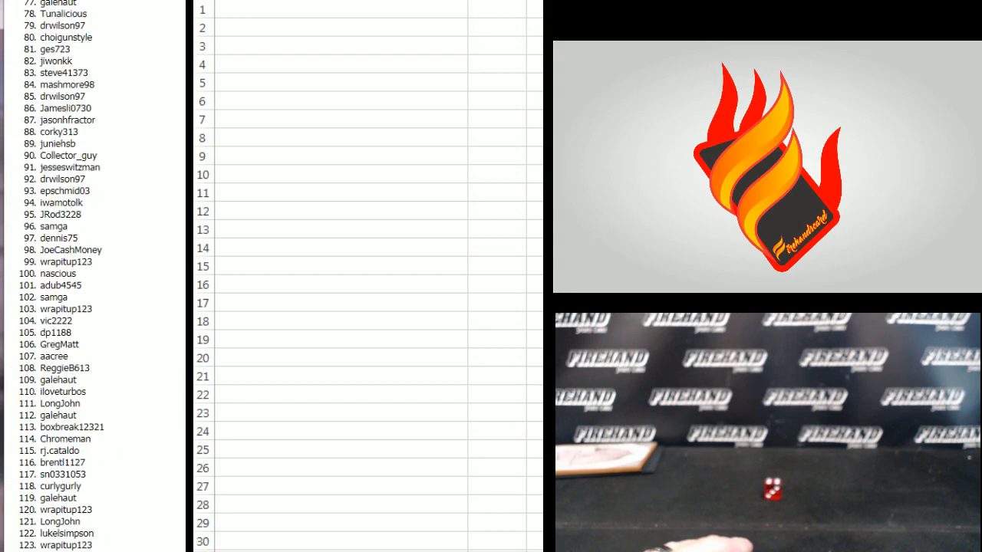
scroll(up, 3)
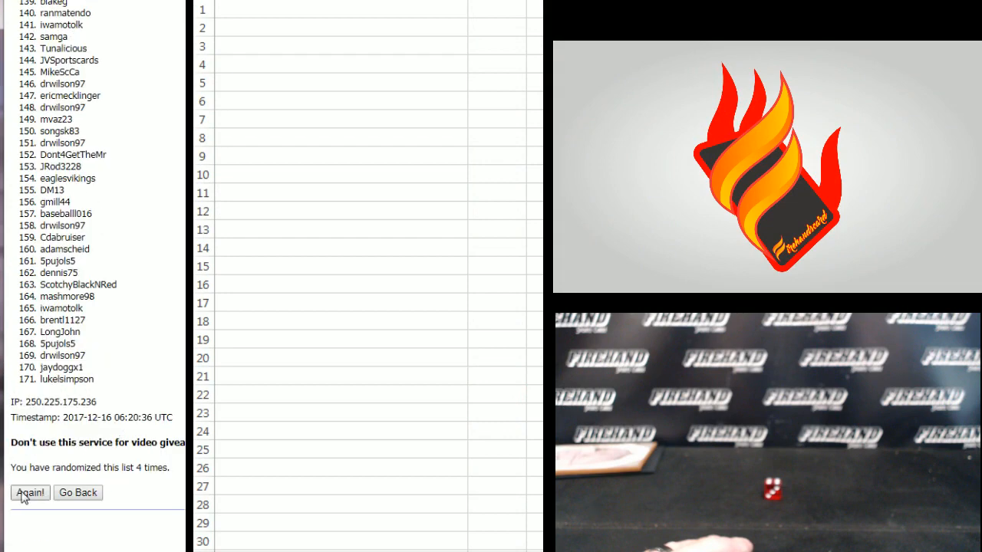
click(31, 493)
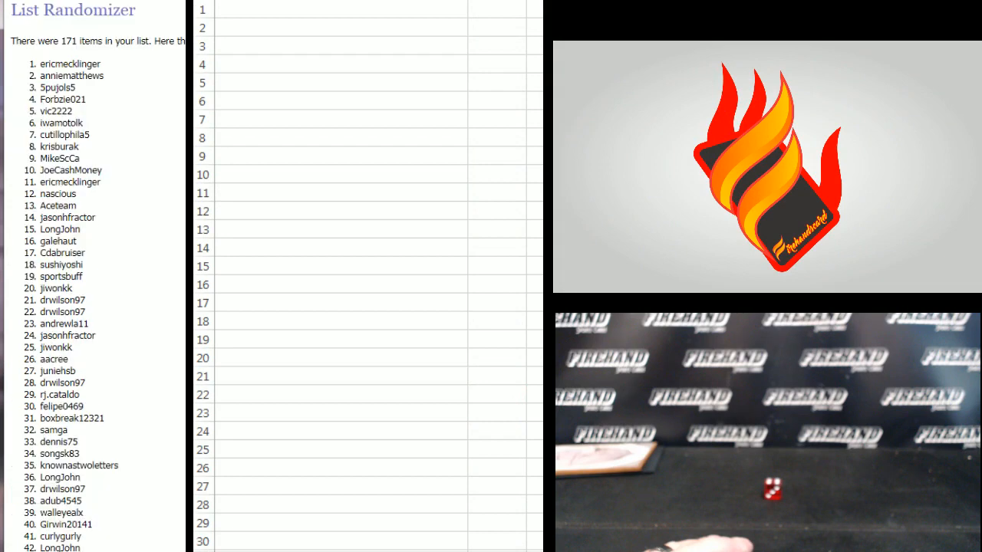
scroll(down, 3)
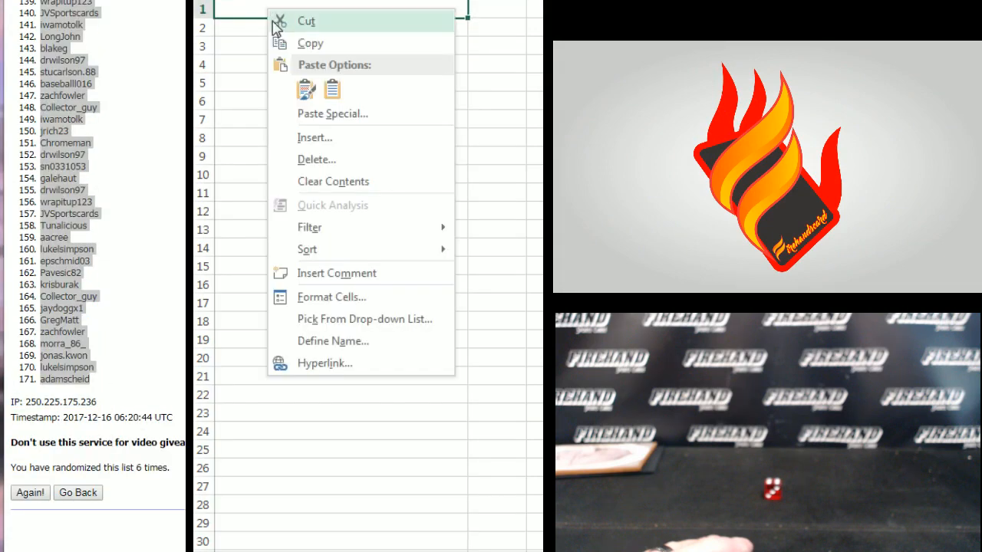
click(332, 114)
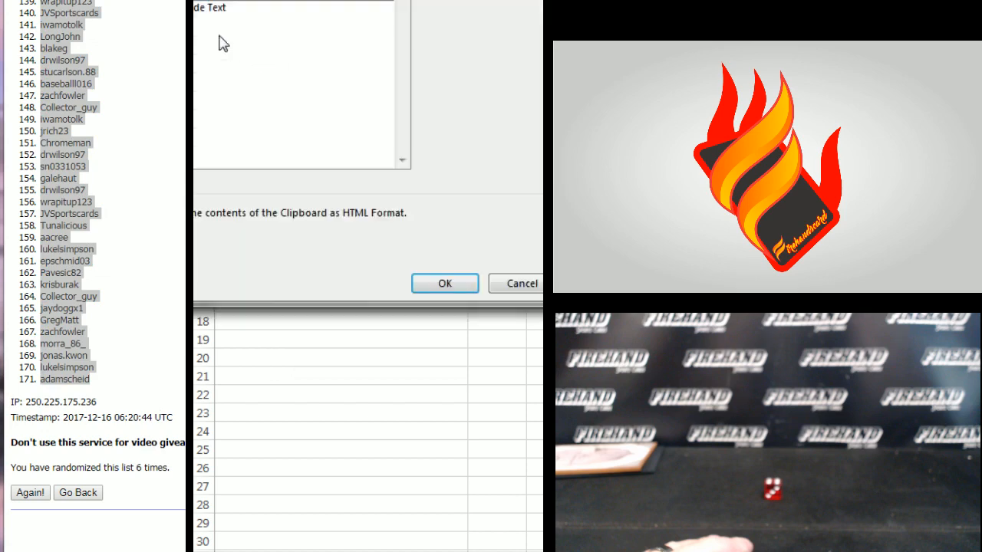
click(293, 16)
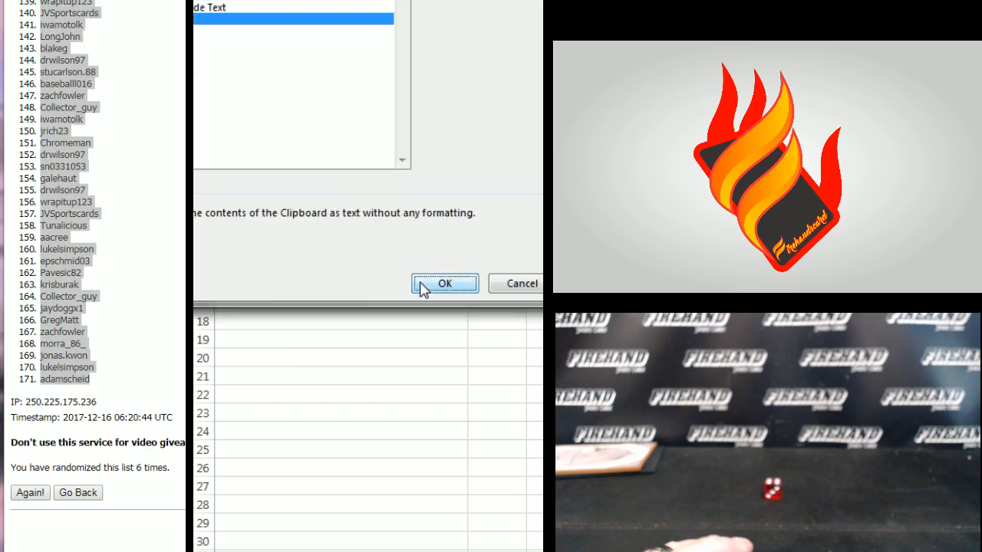
click(445, 283)
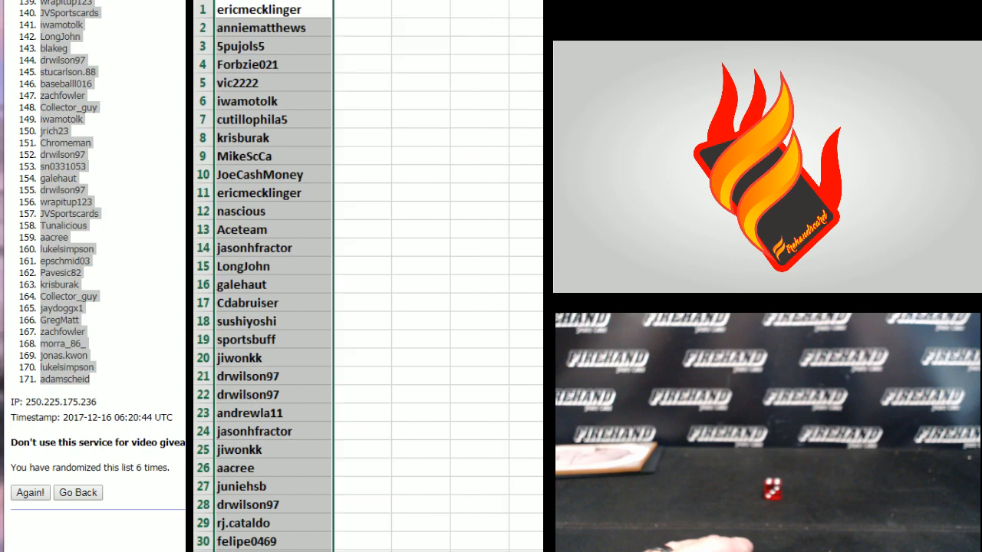
click(362, 9)
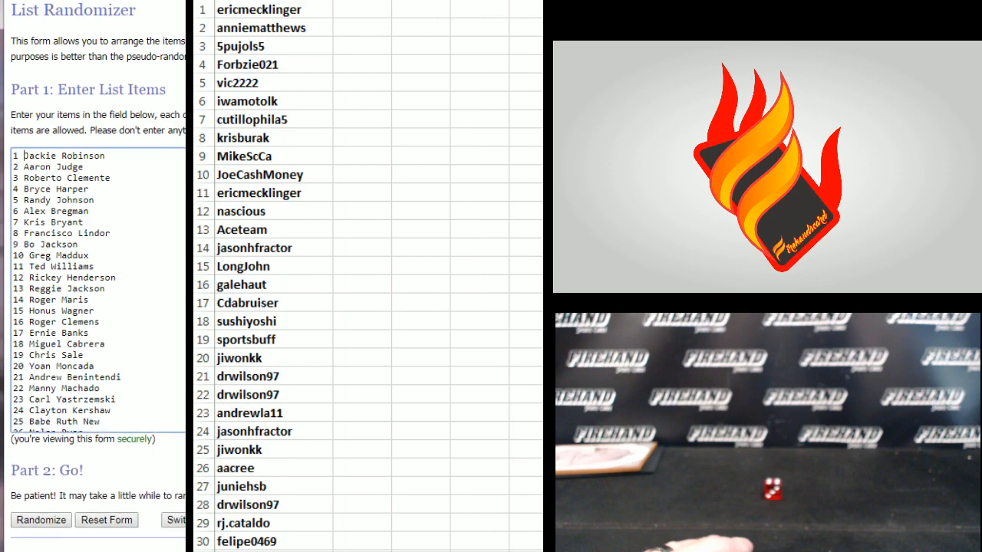
scroll(down, 3)
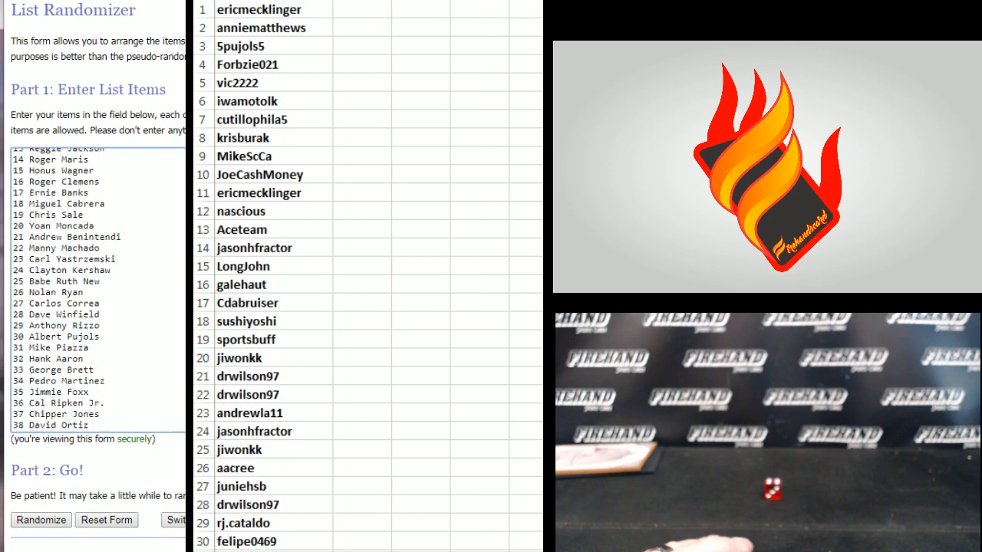
scroll(down, 3)
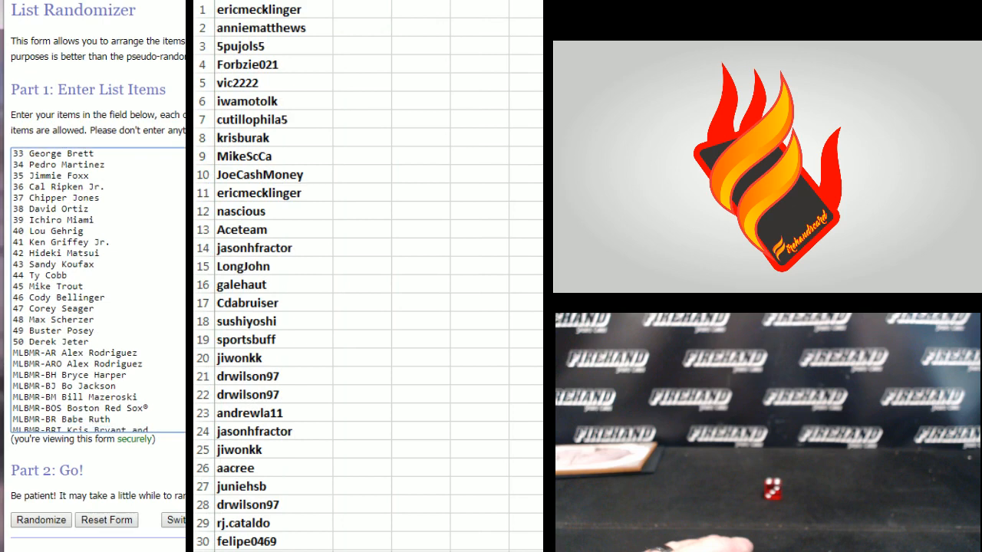
scroll(down, 3)
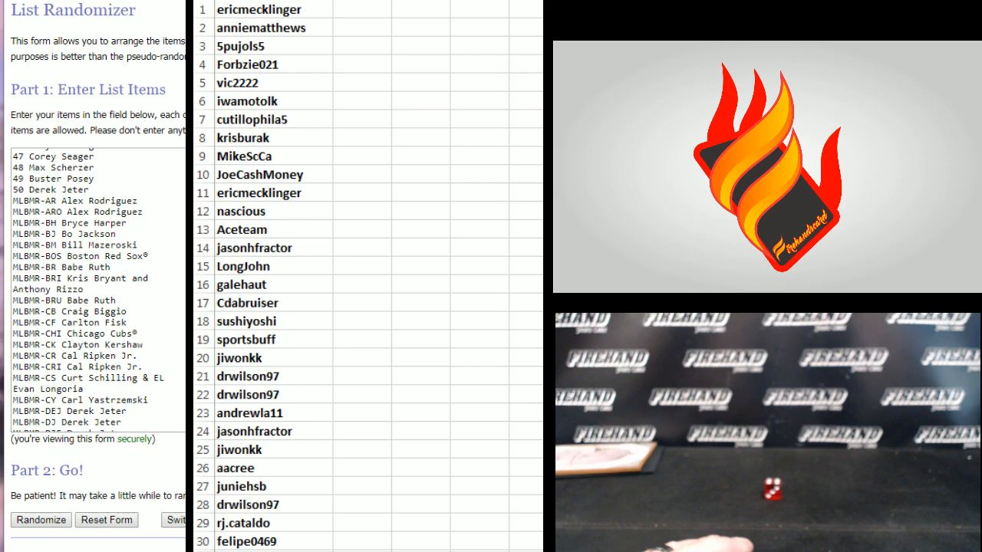
scroll(down, 3)
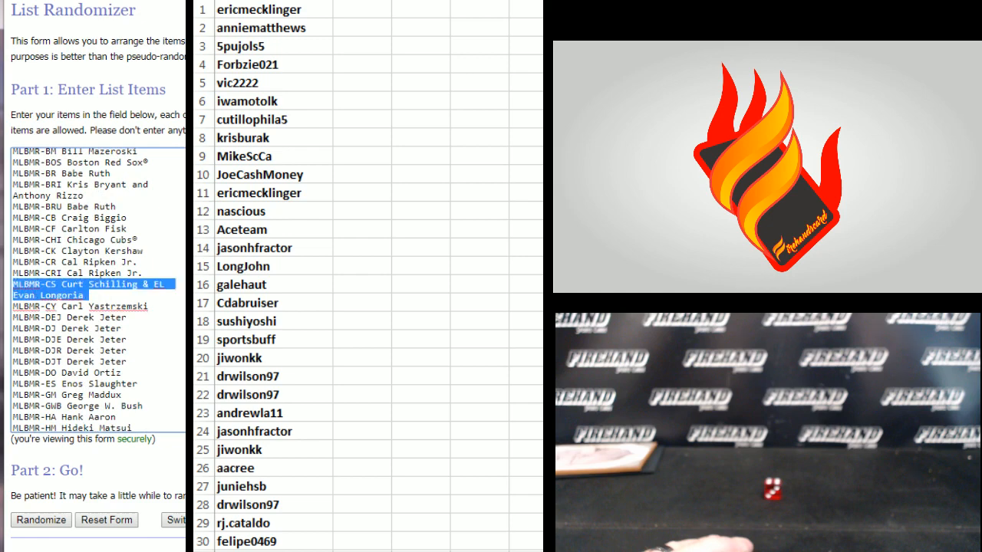
scroll(down, 3)
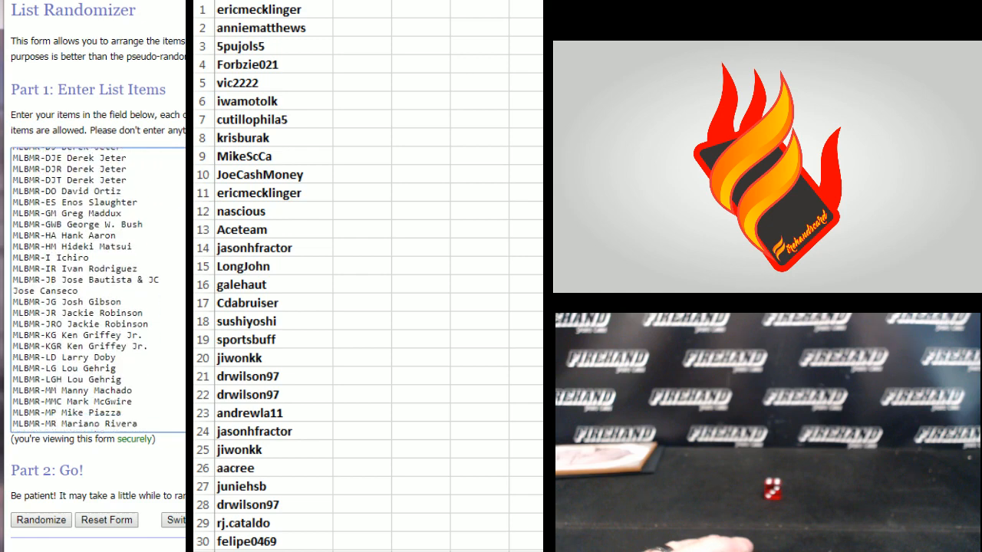
scroll(down, 3)
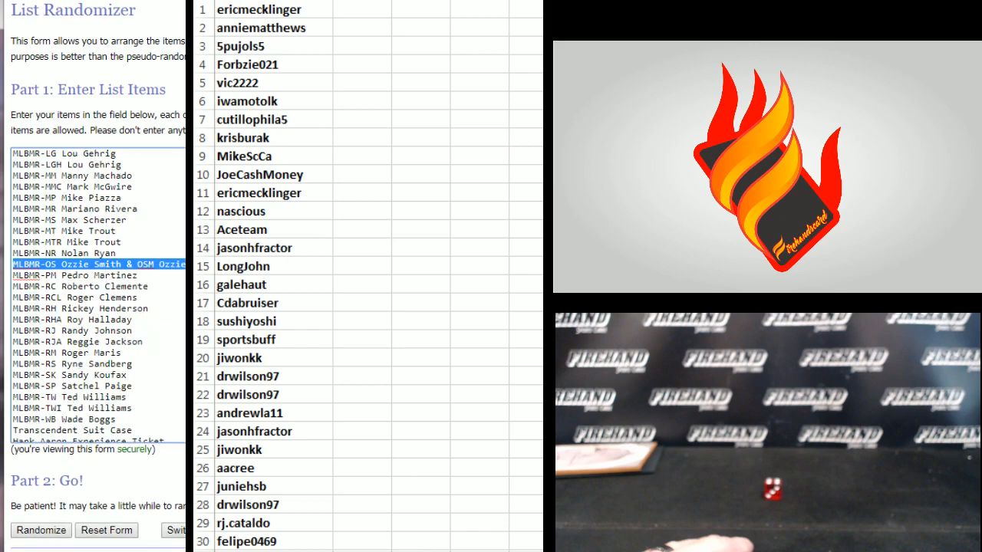
scroll(down, 3)
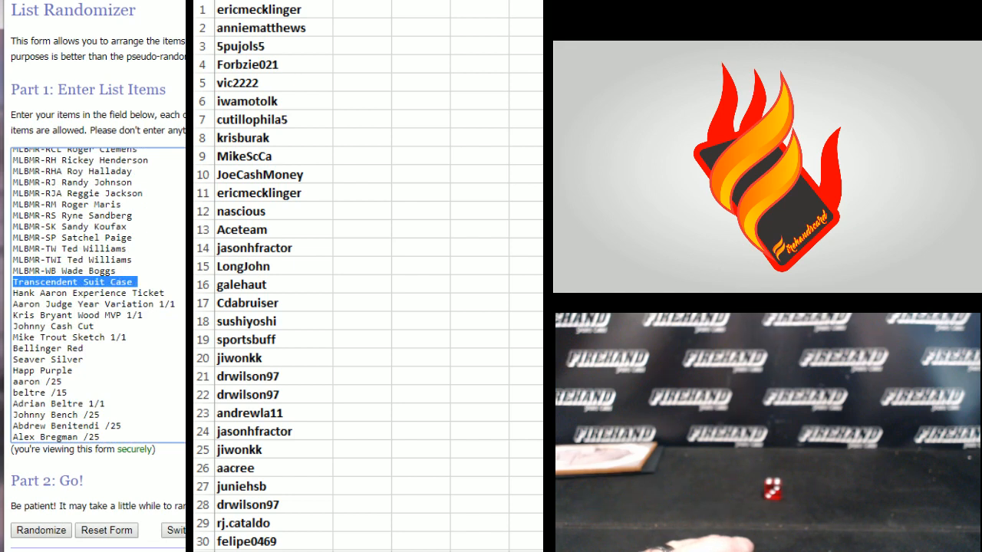
- Rewrite the box and Aaron Judge entries as Transcendent Wood Box and Aaron Judge 1962 1/1
double_click(92, 283)
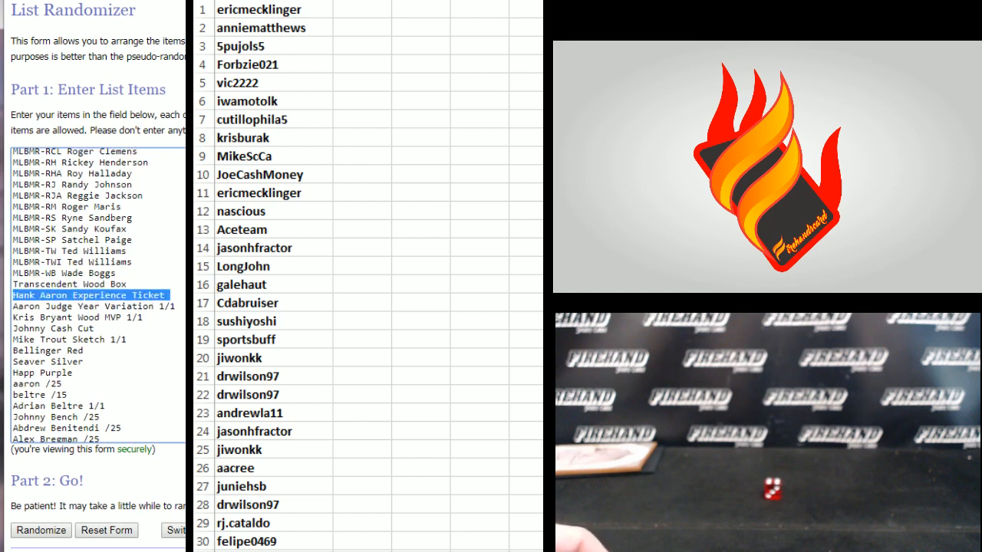
click(89, 307)
text(1962)
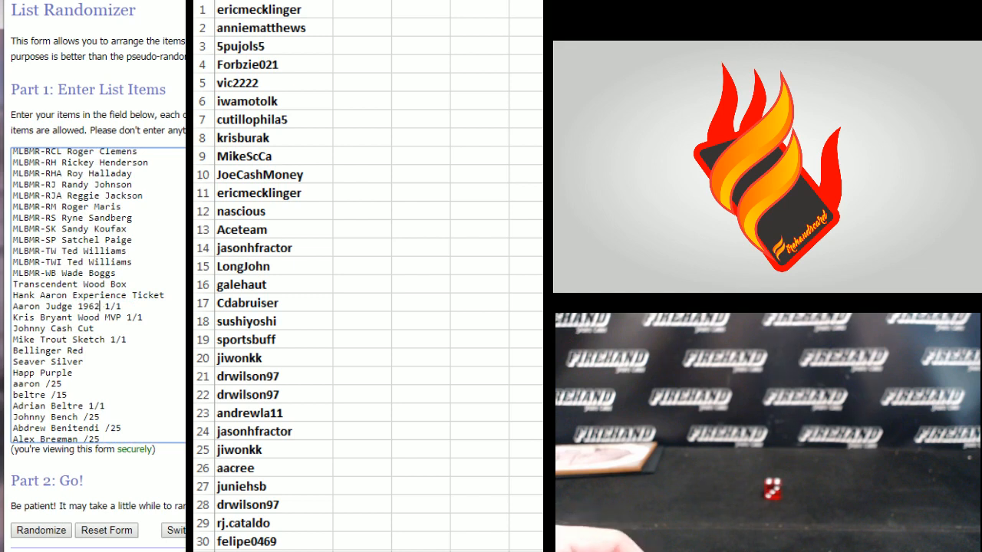
double_click(89, 316)
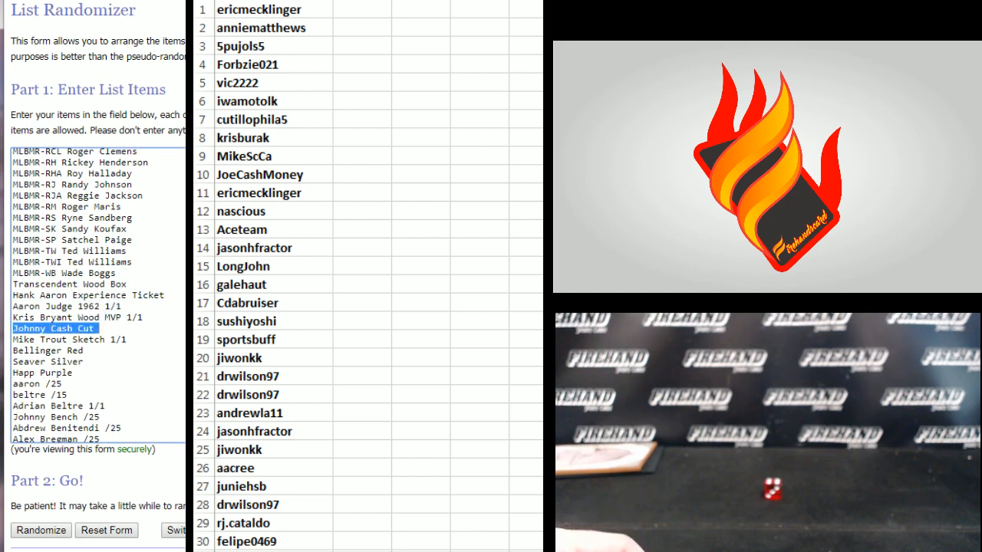
click(70, 339)
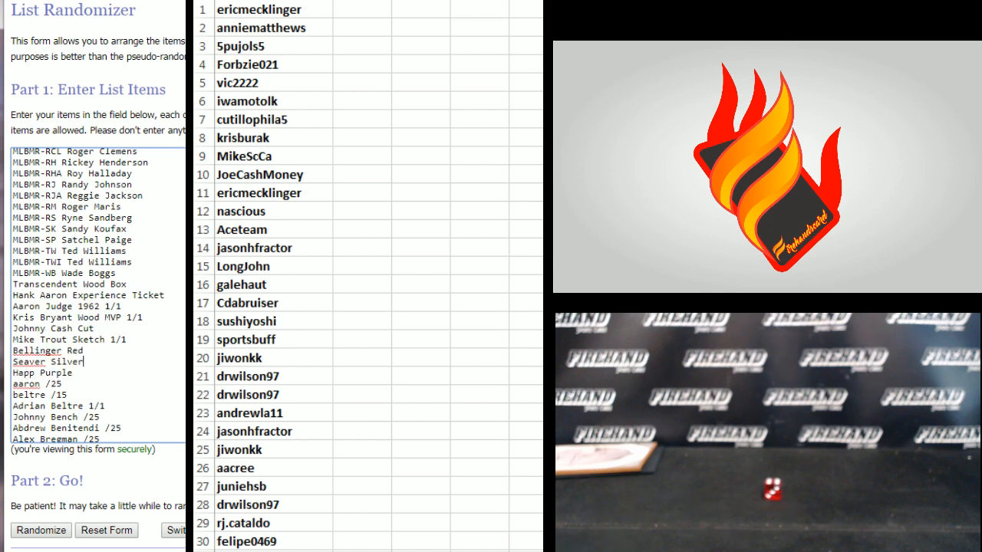
- Append 'redemption' to the Bellinger Red, Seaver Silver and Happ Purple prize lines
text(redemption)
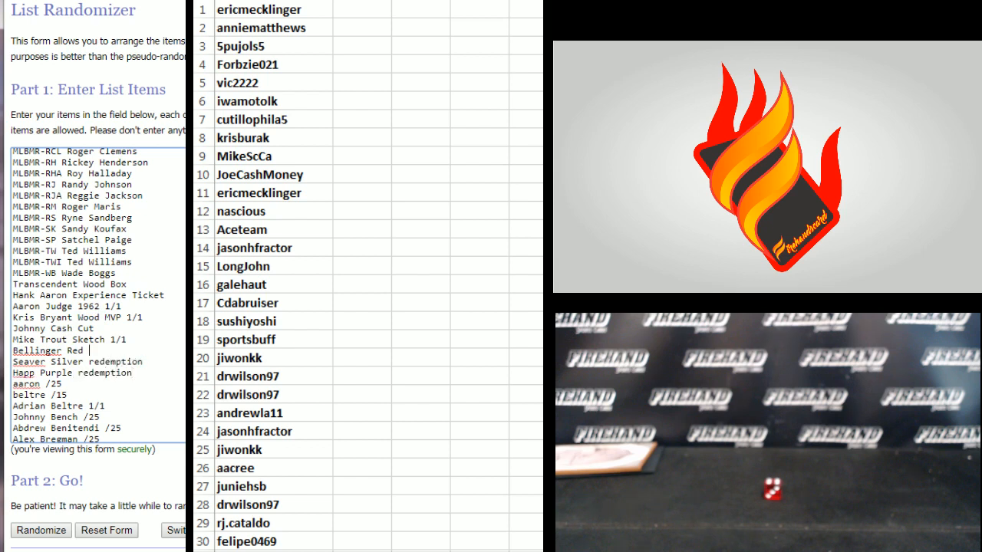
text(redemption)
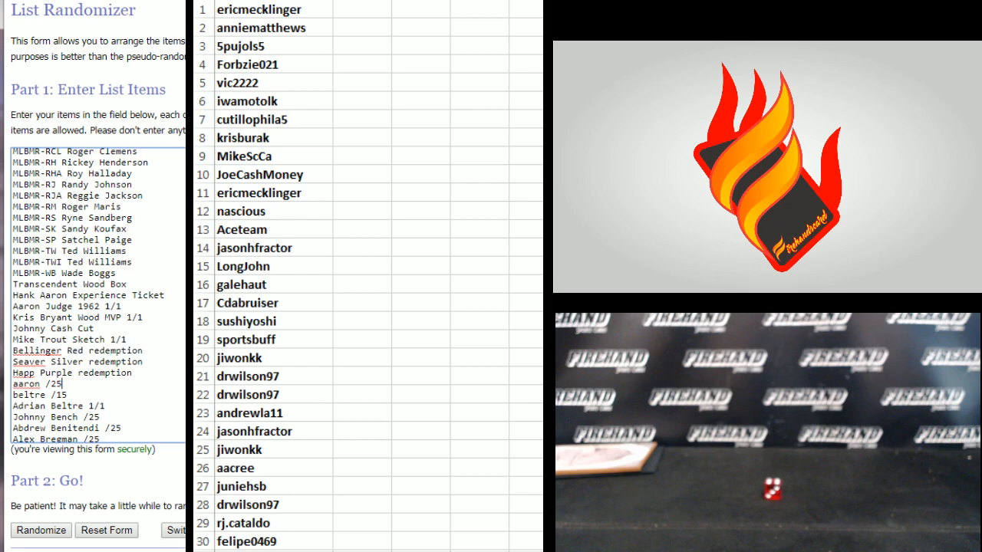
scroll(down, 3)
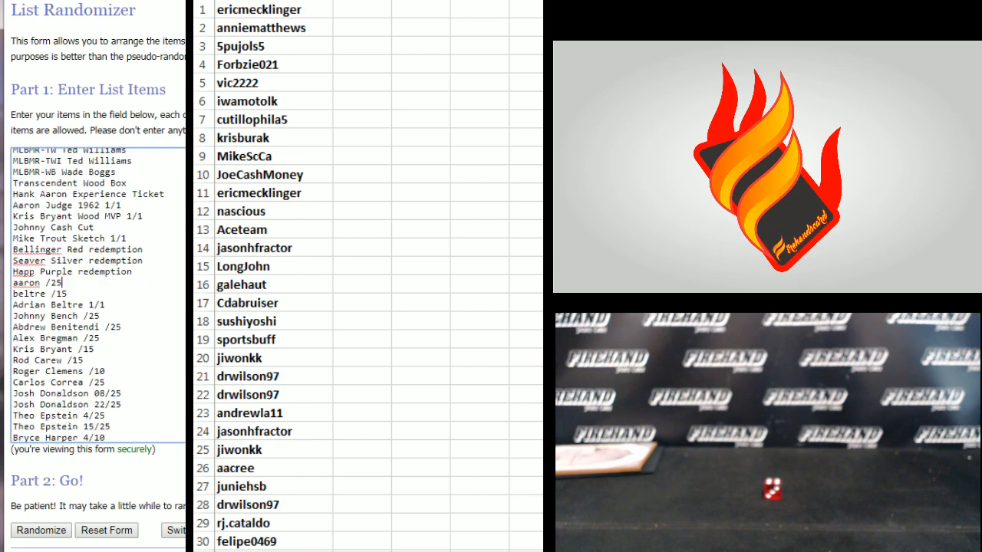
scroll(down, 3)
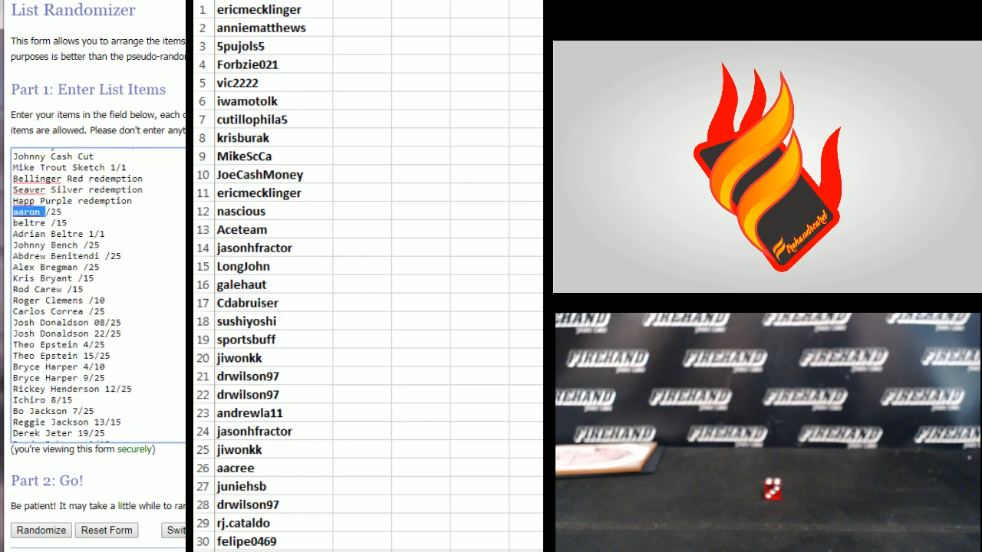
scroll(down, 3)
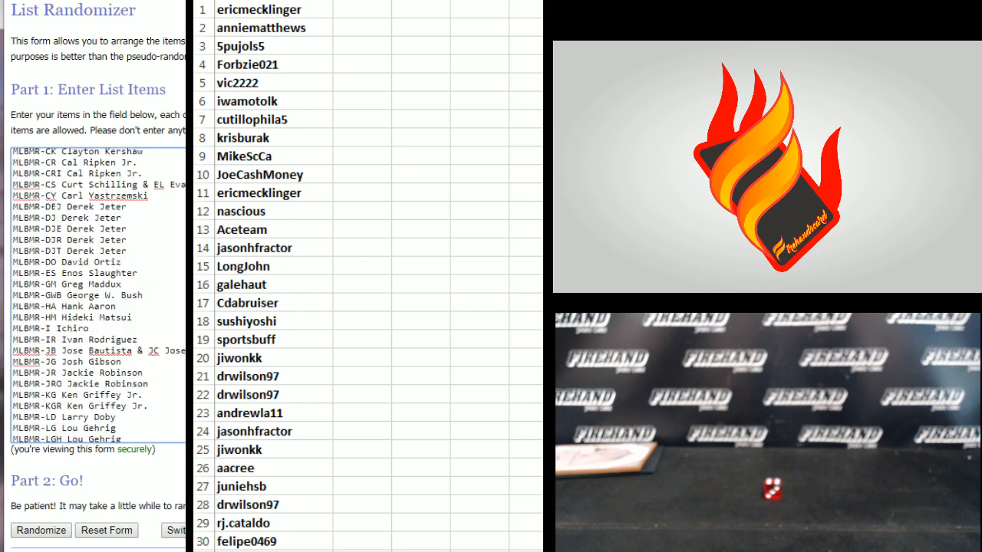
- Randomize the edited 171-item card hit list and review the result
click(40, 531)
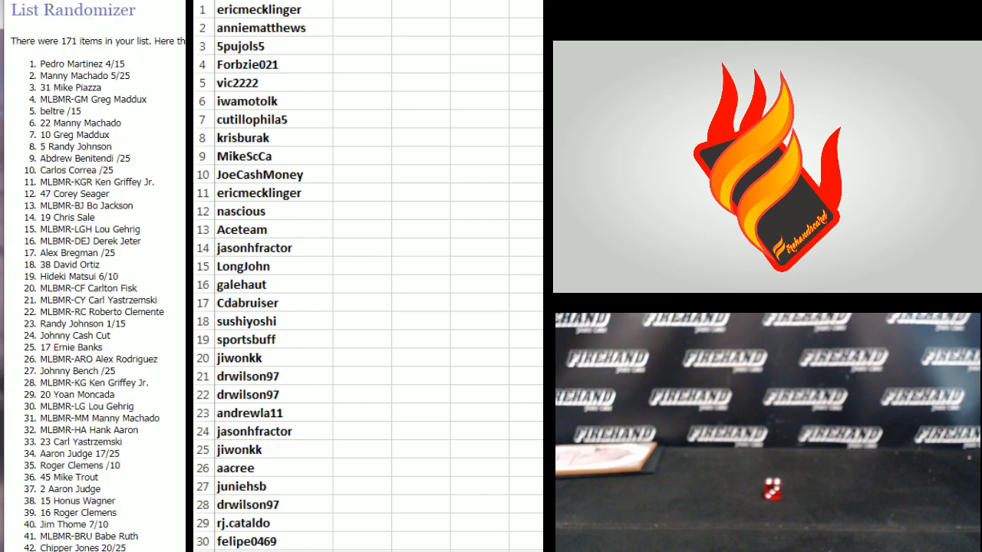
scroll(down, 3)
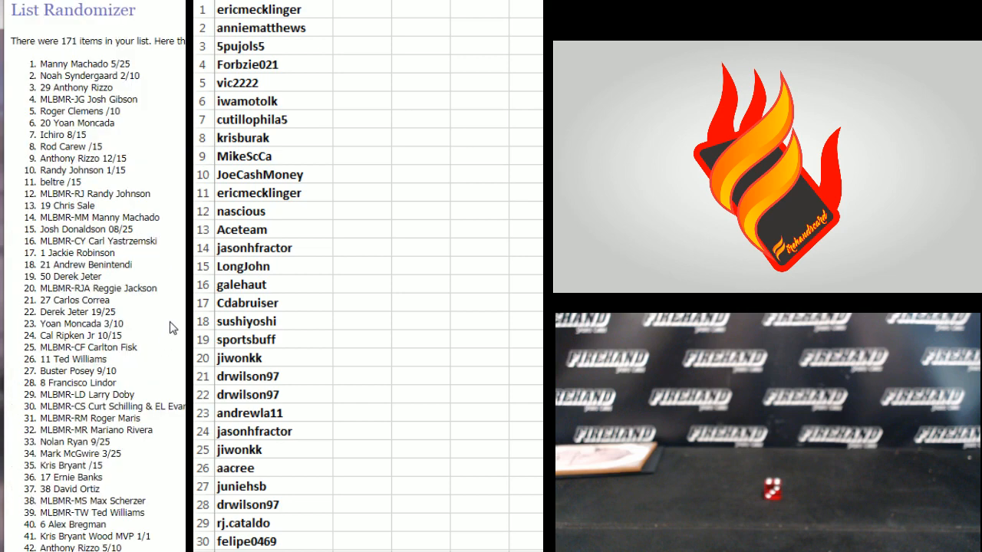
mouse_move(175, 325)
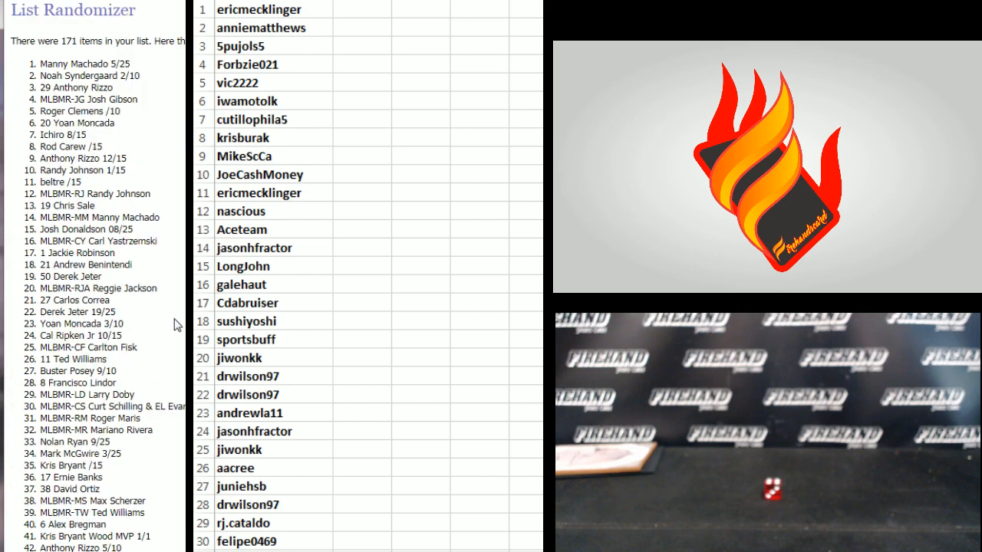
scroll(down, 3)
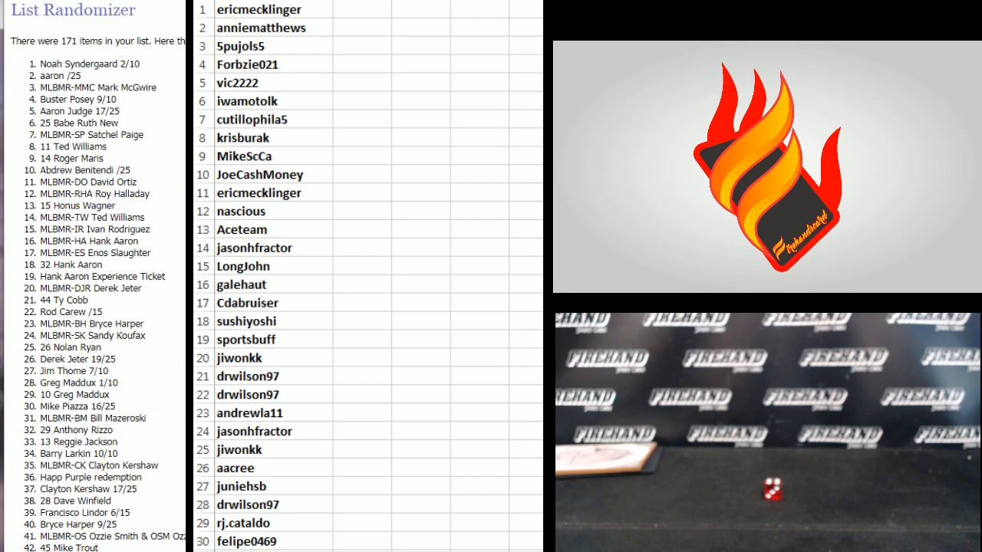
scroll(down, 3)
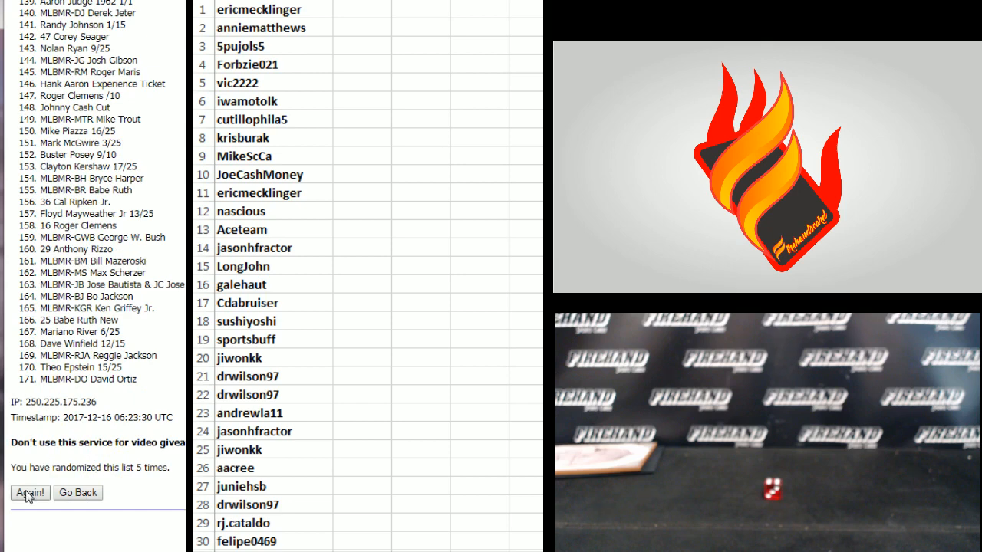
- Shuffle the card list once more and select the entire randomized result for copying
click(31, 493)
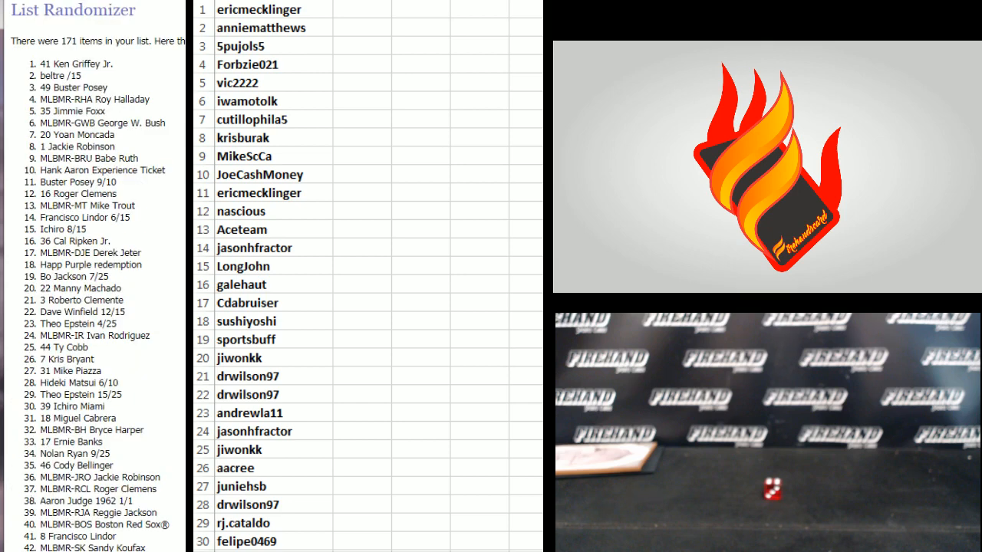
drag(43, 65, 115, 289)
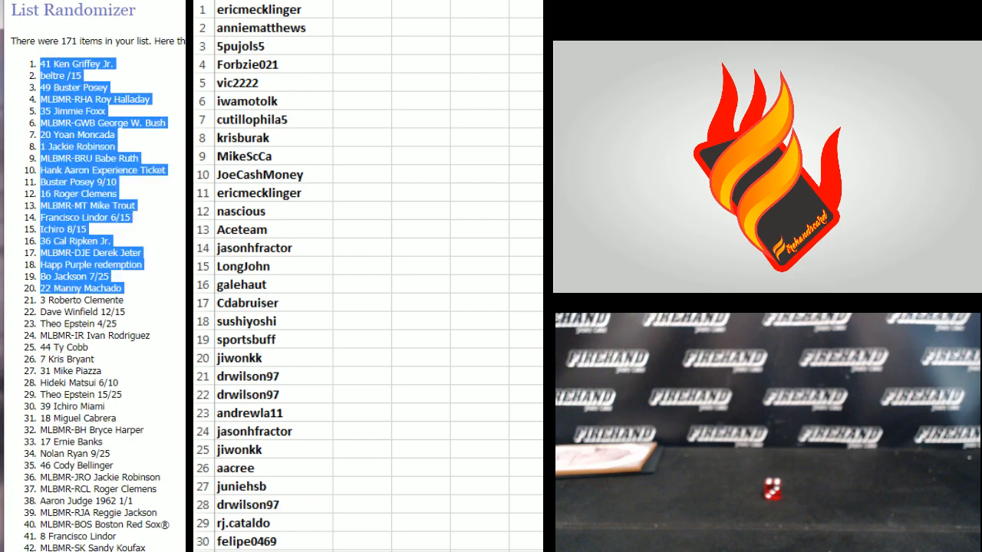
scroll(down, 3)
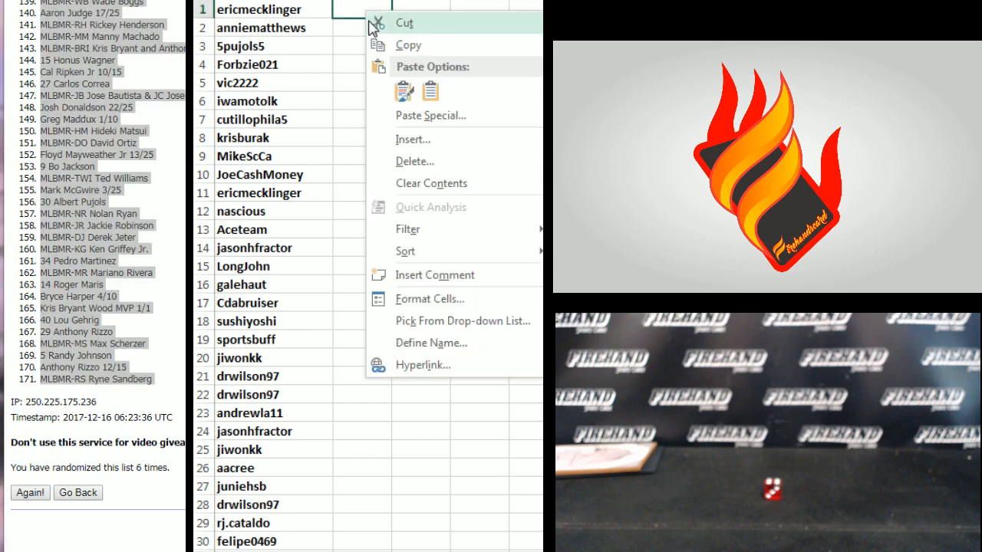
- Paste the randomized card list as Text into column B beside the sorted names
click(429, 116)
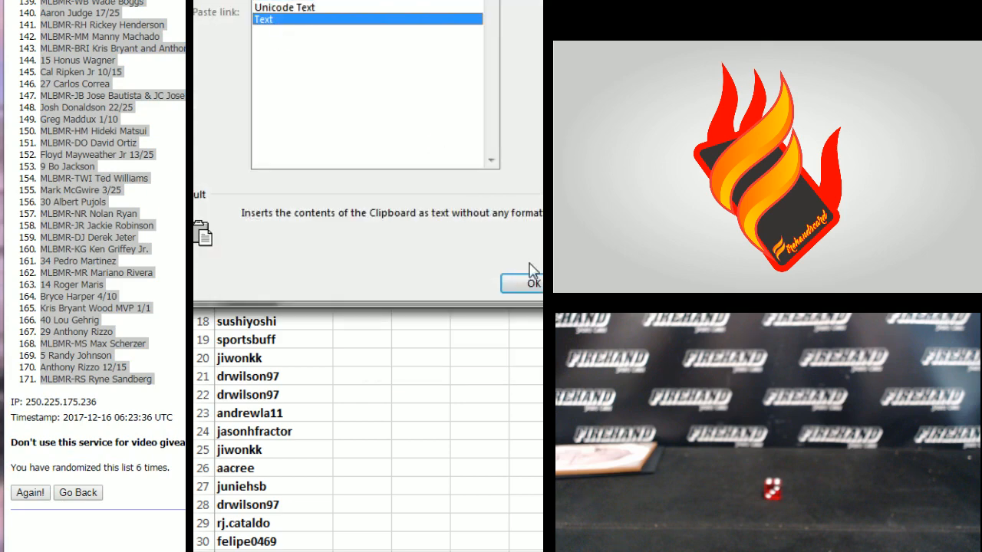
click(531, 282)
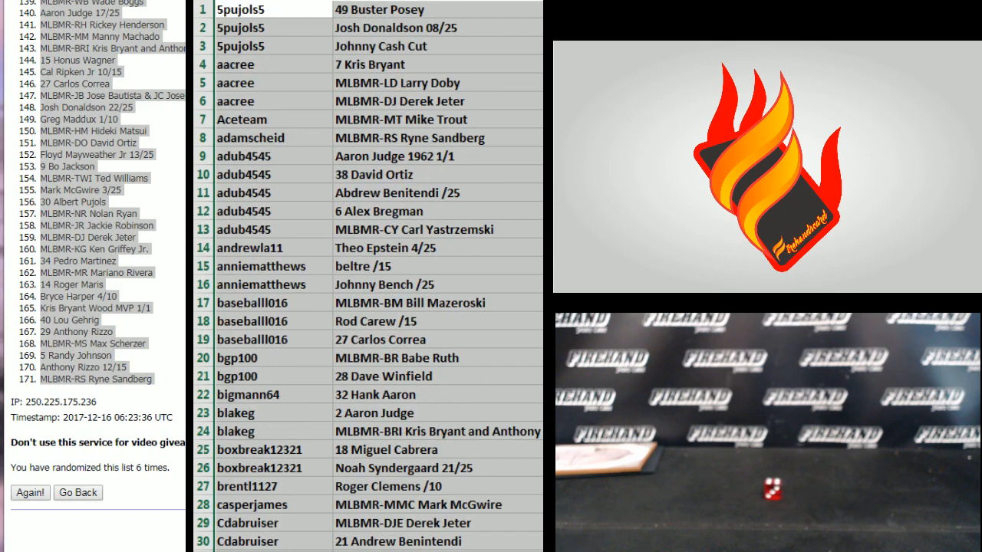
click(437, 46)
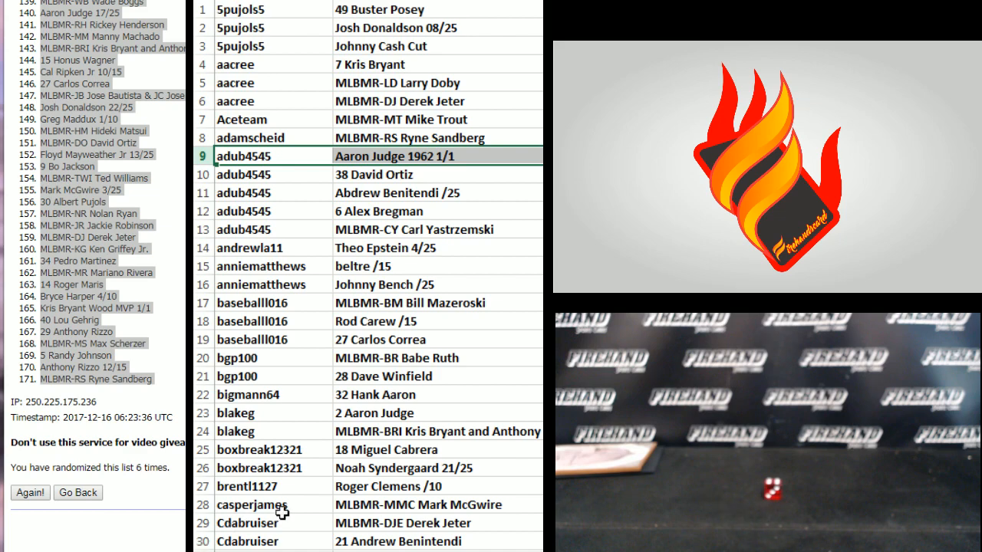
scroll(down, 3)
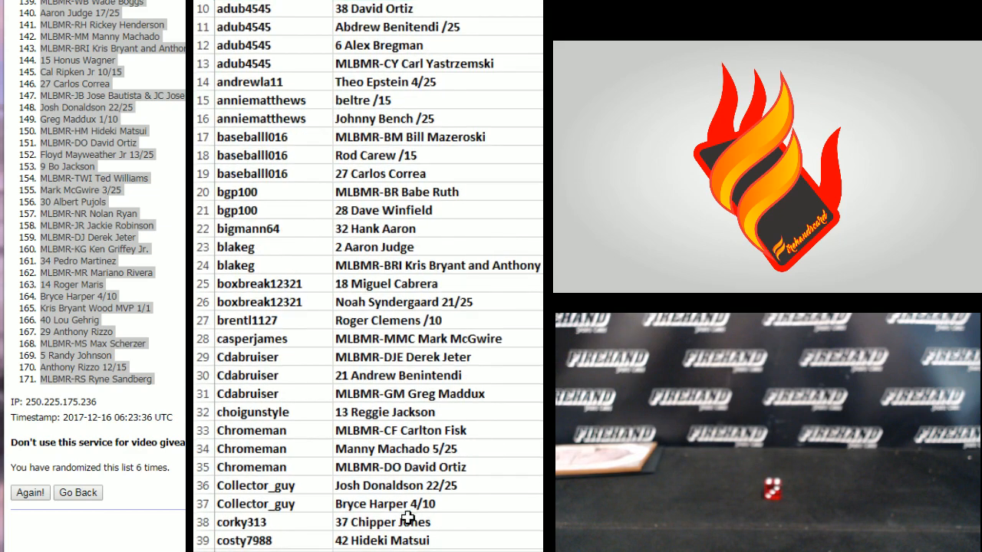
scroll(down, 3)
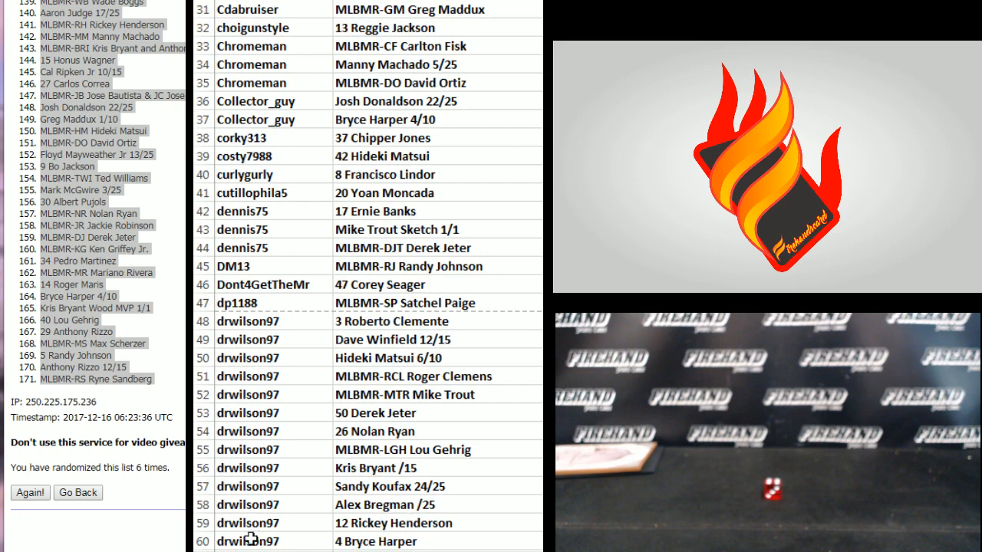
click(273, 540)
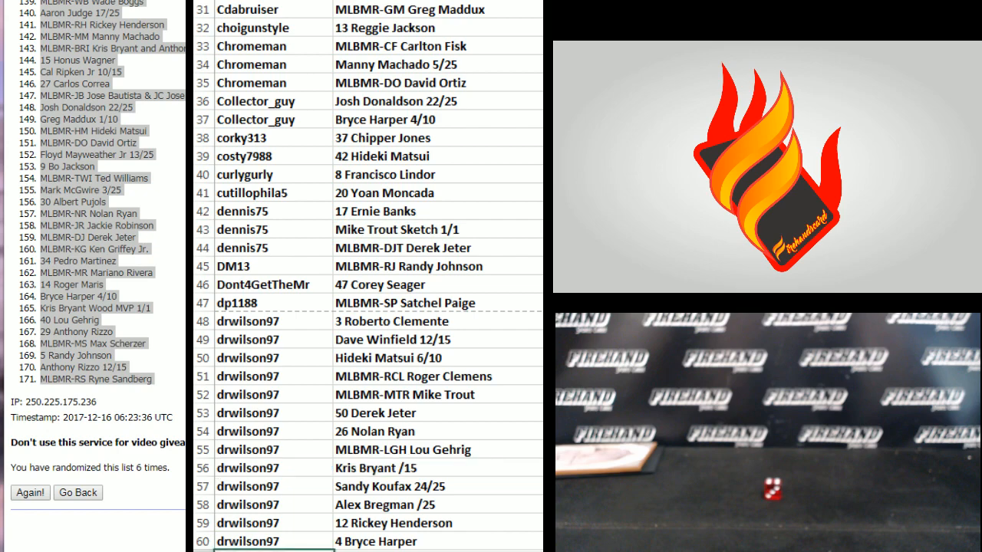
scroll(down, 3)
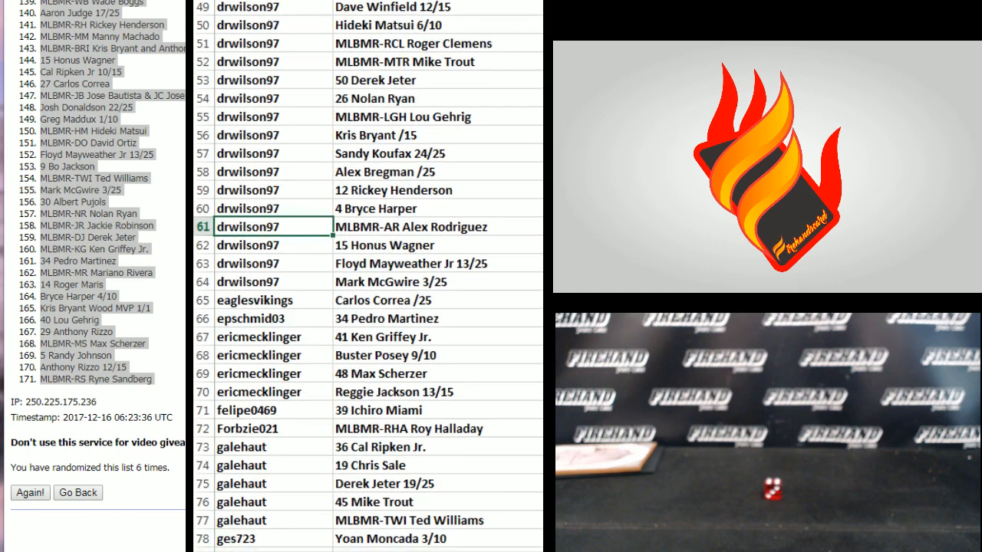
scroll(down, 3)
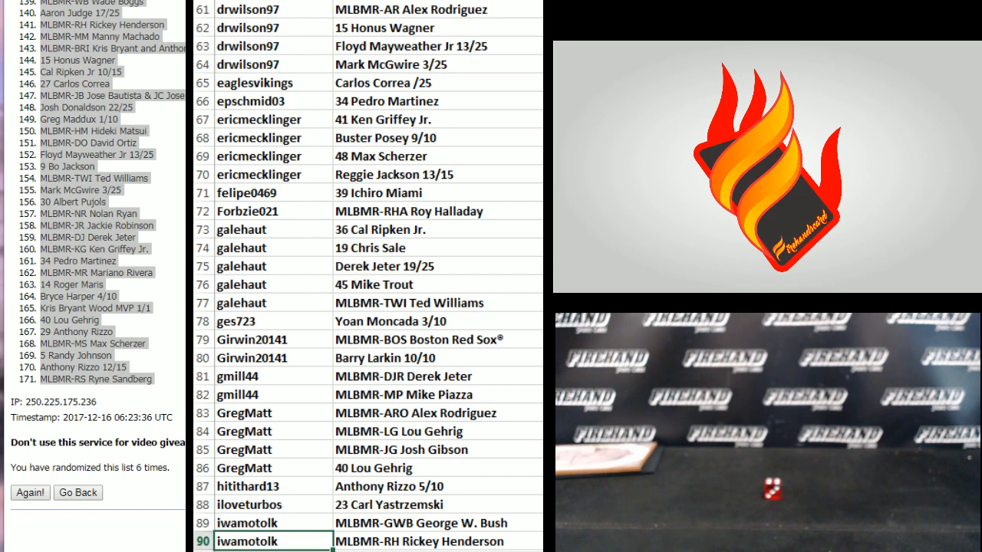
click(384, 267)
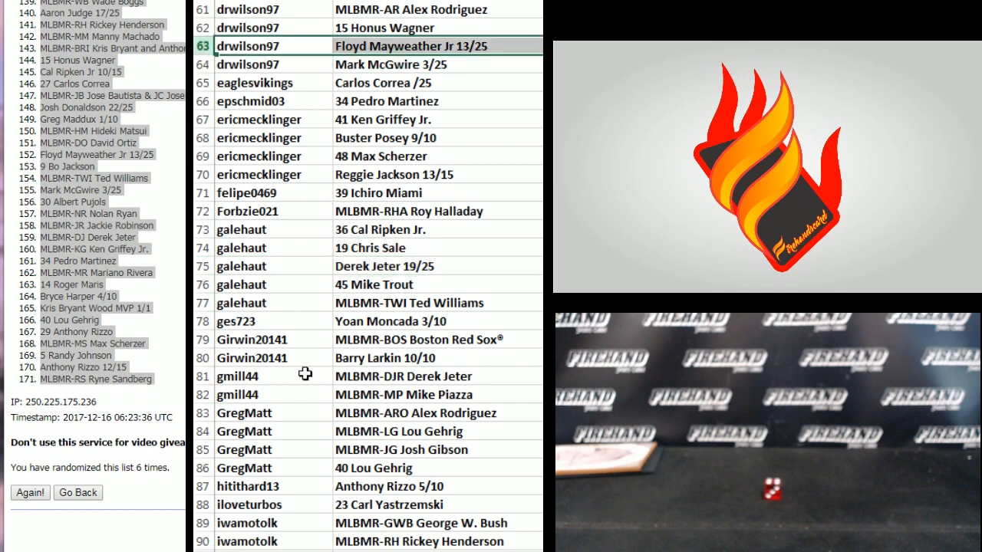
mouse_move(330, 521)
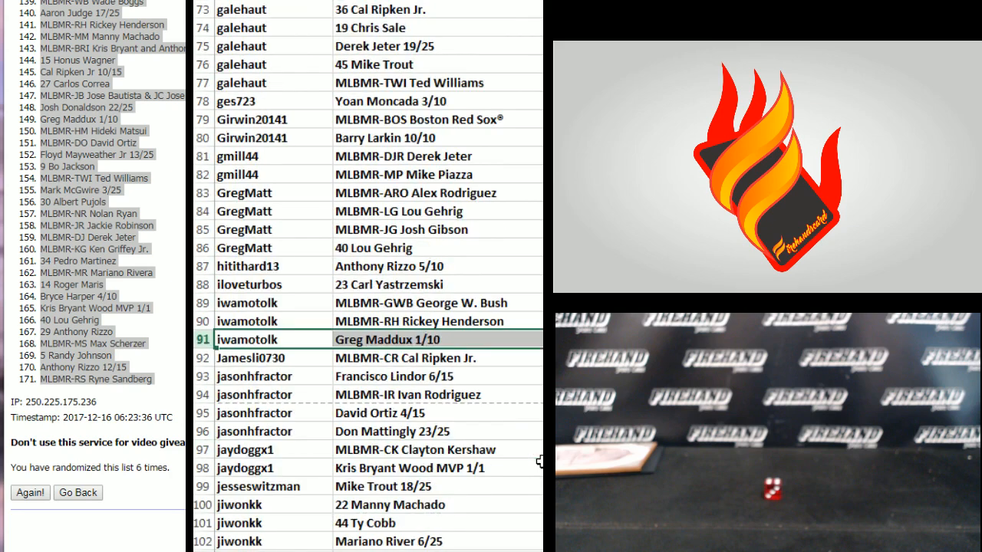
scroll(down, 3)
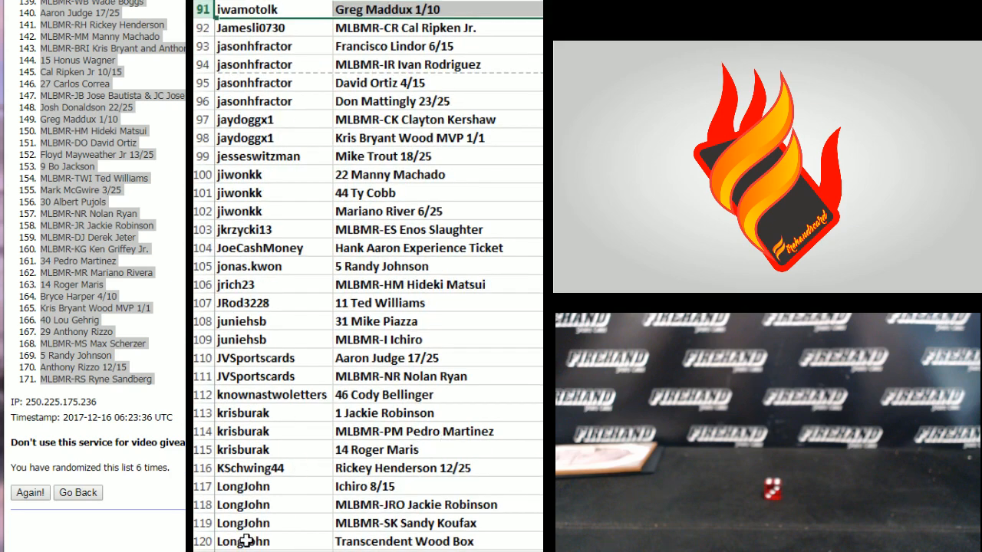
click(273, 540)
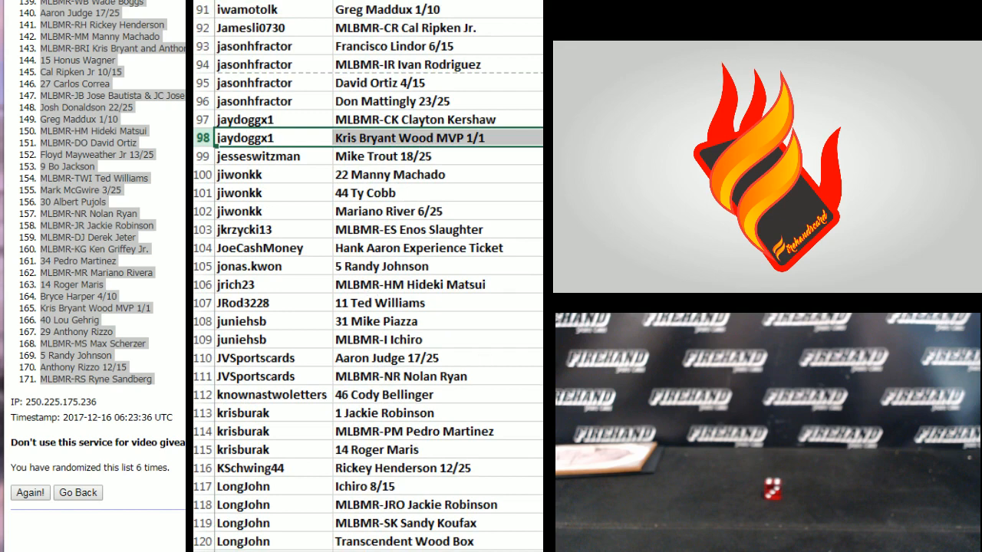
click(384, 156)
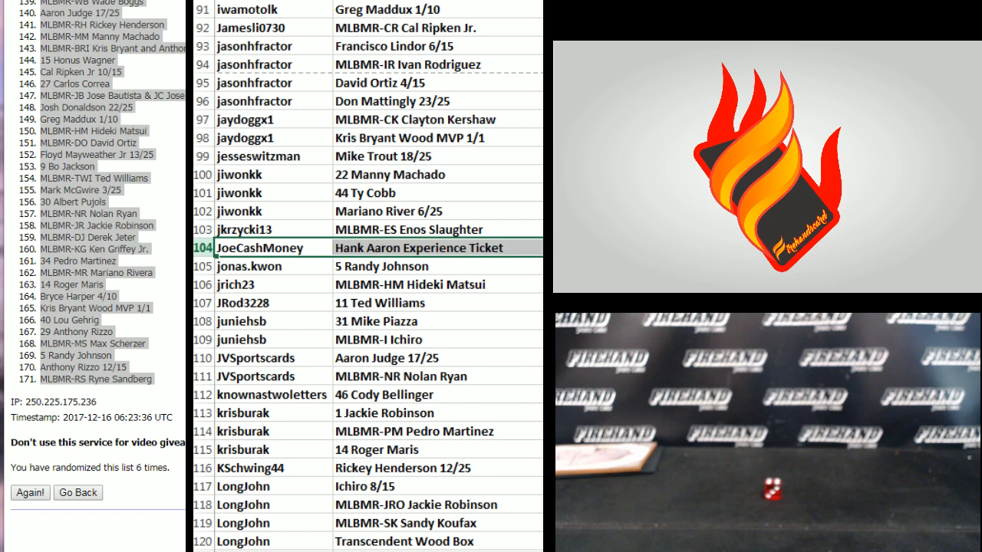
click(376, 357)
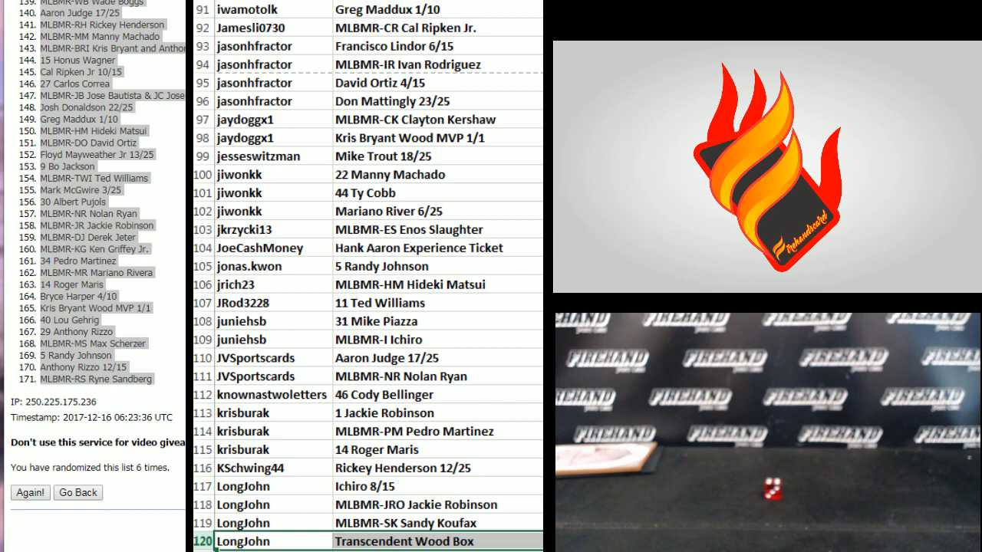
scroll(down, 3)
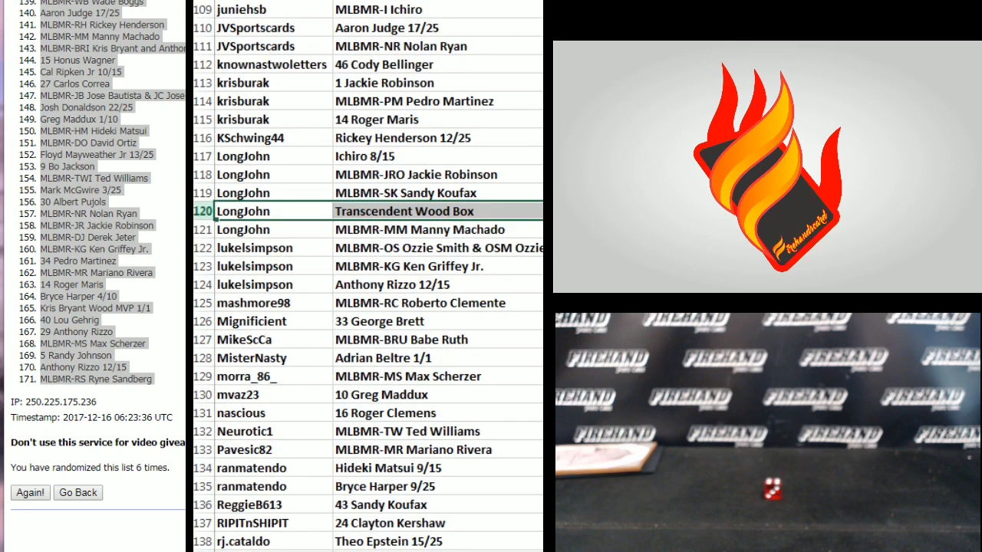
scroll(down, 3)
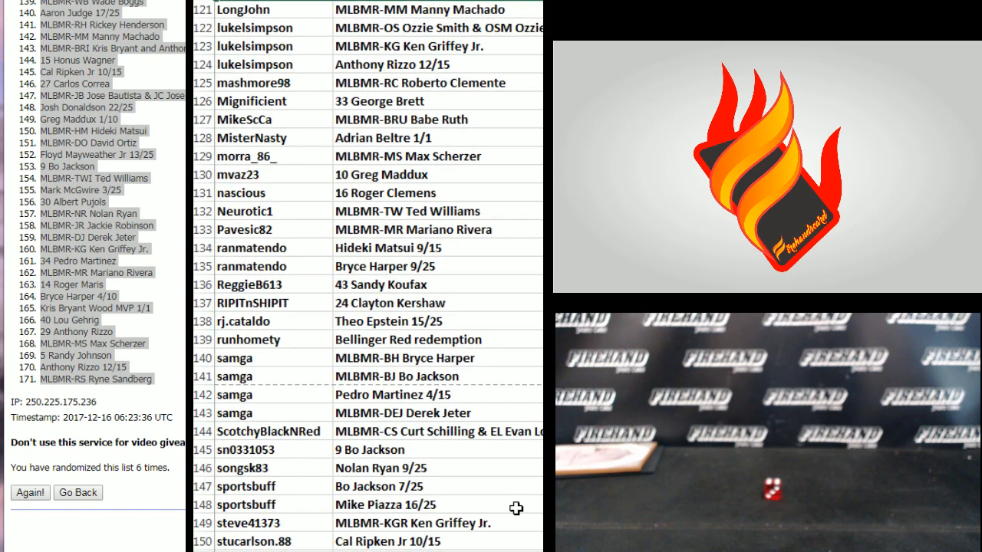
mouse_move(245, 540)
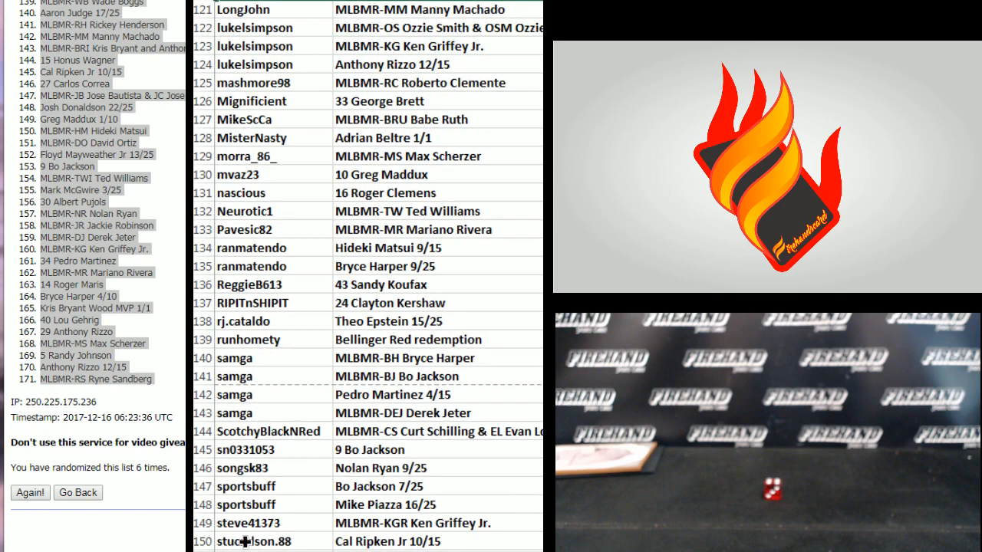
click(274, 540)
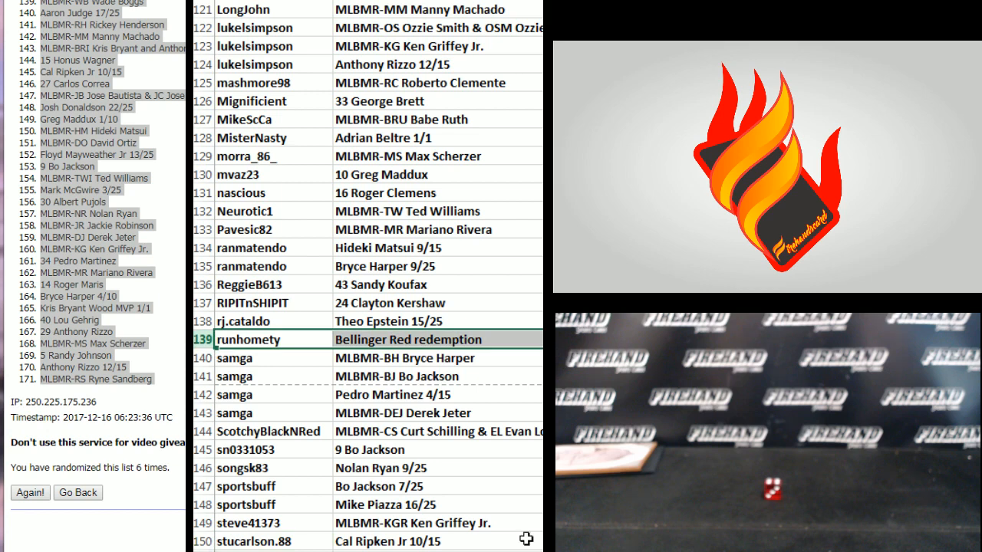
click(383, 138)
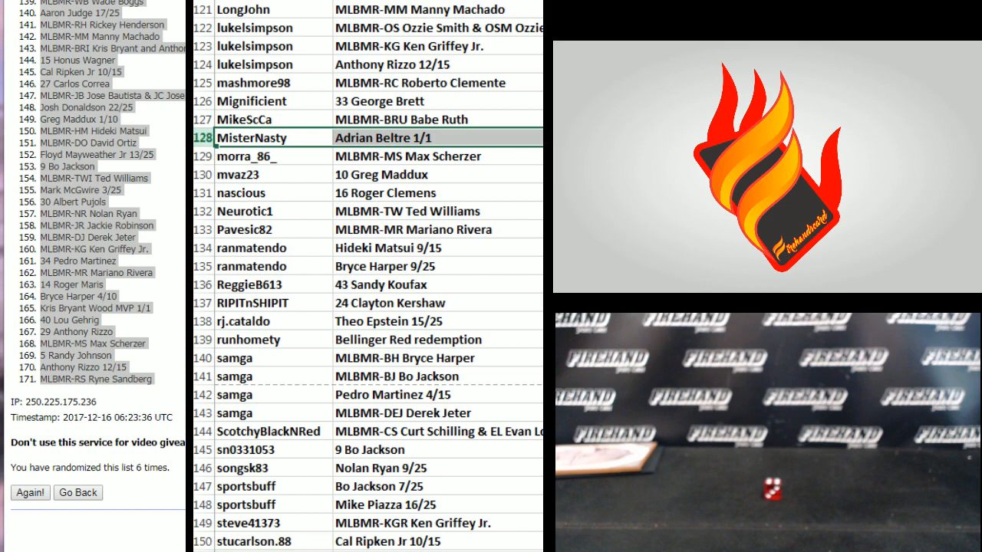
mouse_move(273, 269)
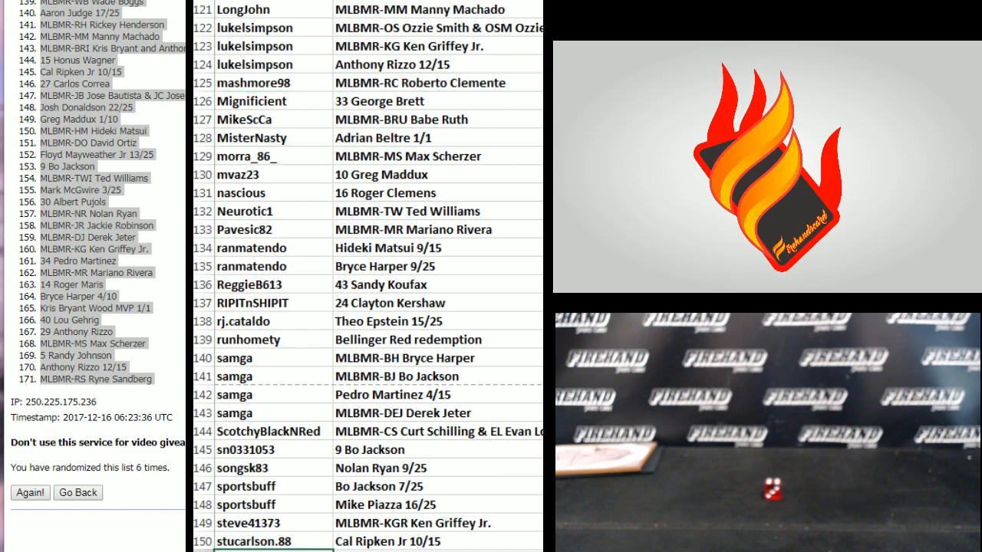
scroll(down, 3)
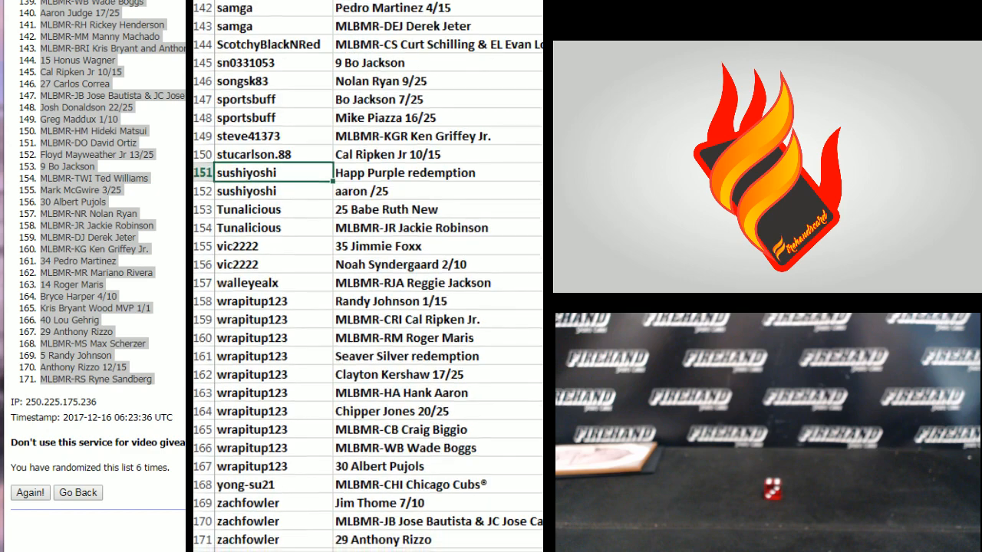
scroll(down, 3)
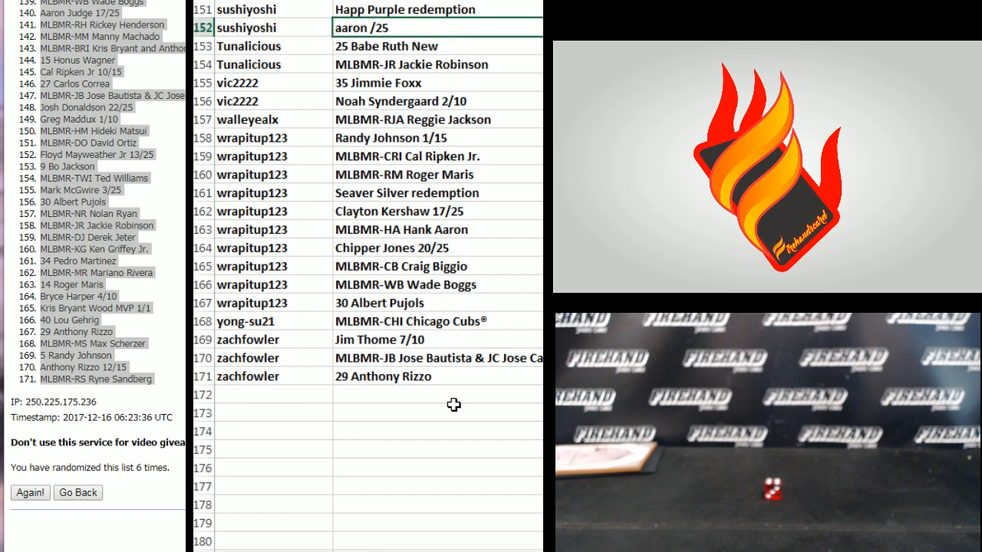
click(438, 339)
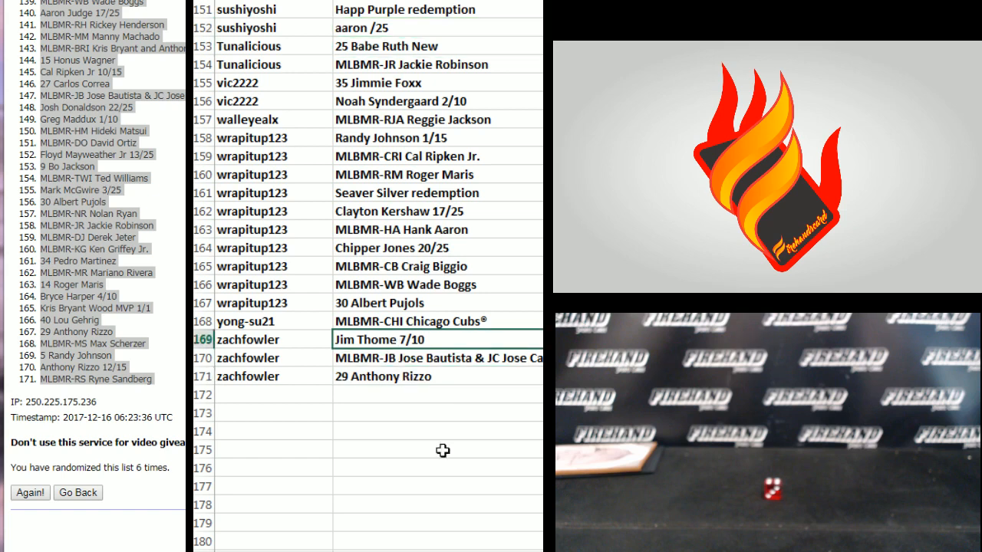
mouse_move(414, 360)
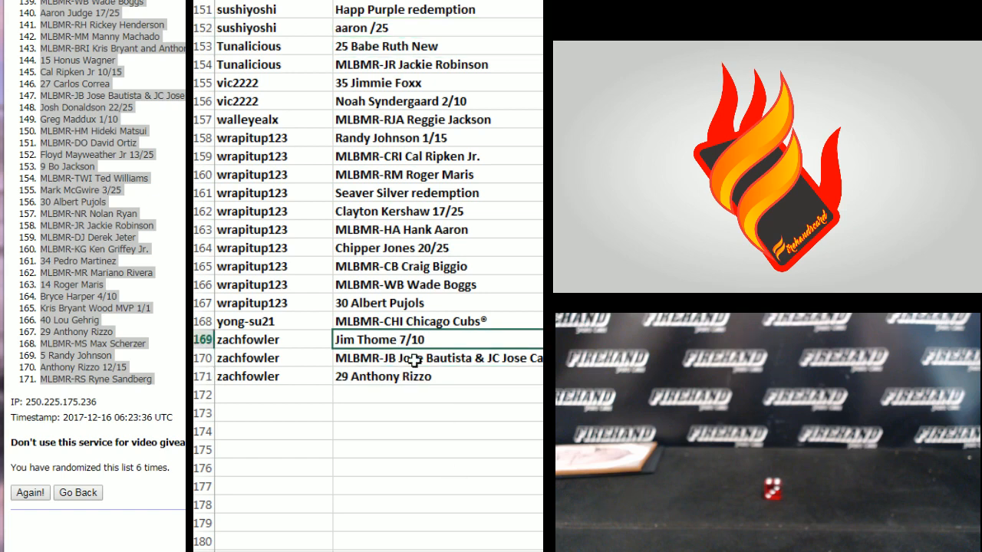
click(437, 358)
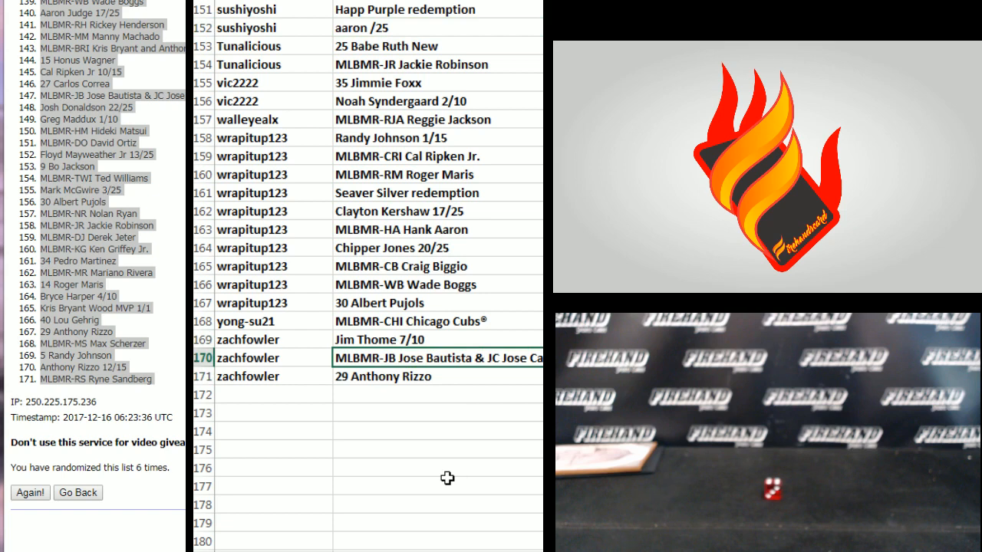